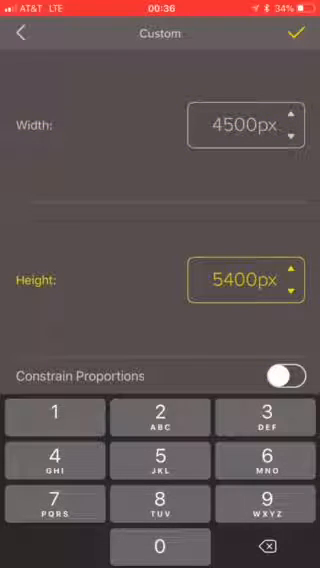
- Confirm the 4500 × 5400 px custom canvas size
{"action": "left_click", "coordinate": [298, 34]}
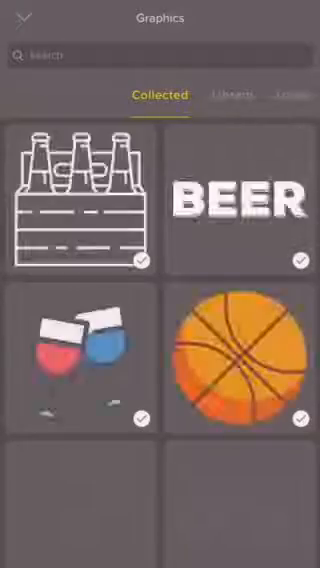
- Scroll the Collected graphics to find and add the cell phone graphic
{"action": "scroll", "scroll_direction": "down", "scroll_amount": 3}
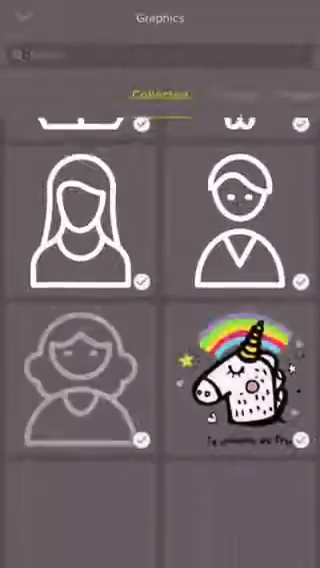
{"action": "scroll", "scroll_direction": "down", "scroll_amount": 3}
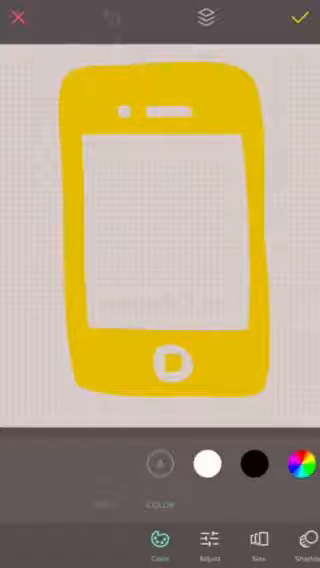
- Set the phone graphic's colour to hex E7BE00 and apply it
{"action": "left_click", "coordinate": [301, 461]}
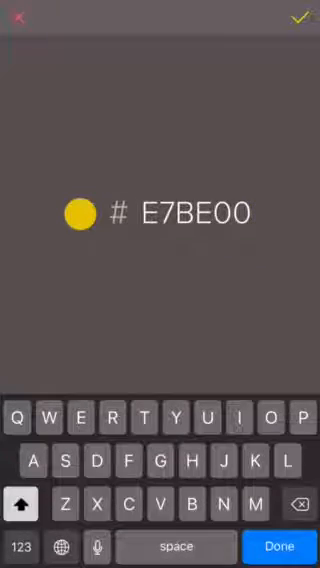
{"action": "double_click", "coordinate": [190, 211]}
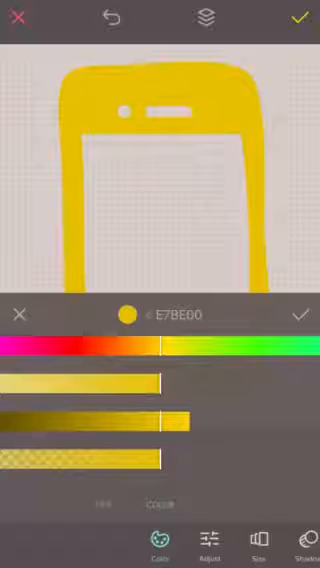
{"action": "left_click", "coordinate": [301, 312]}
{"action": "type", "text": "I M"}
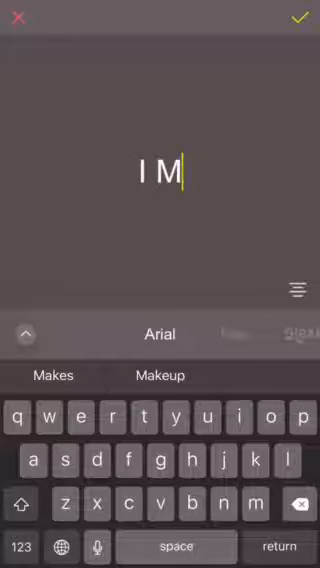
- Type 'I Make Things And Stuff On My Phone' as a text layer and confirm
{"action": "left_click", "coordinate": [52, 375]}
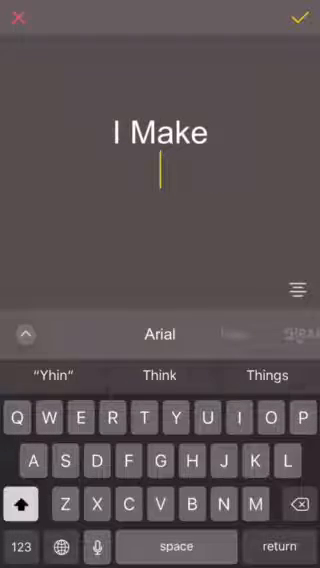
{"action": "left_click", "coordinate": [267, 375]}
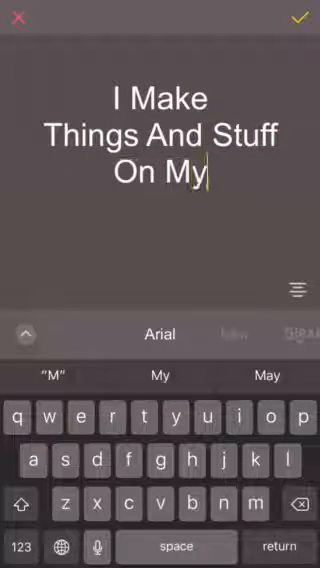
{"action": "type", "text": "Phone"}
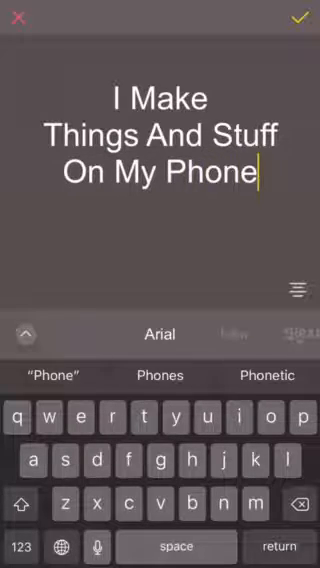
{"action": "left_click", "coordinate": [301, 503]}
{"action": "type", "text": "Things And"}
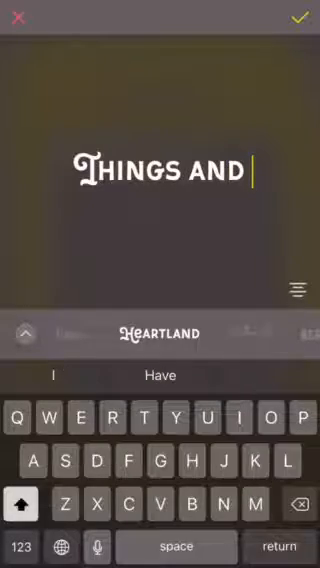
- Retype the 'Things And Stuff' line in white Heartland lettering on the screen
{"action": "type", "text": "Stuff"}
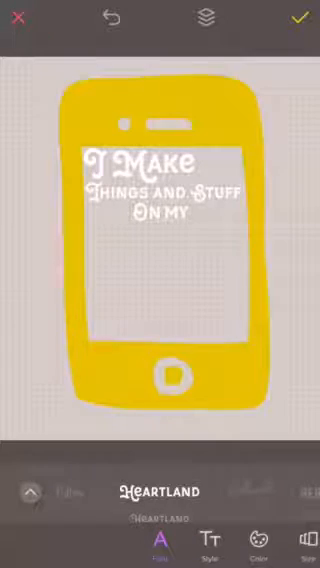
- Add a large white Heartland 'Phone' line beneath the others and confirm
{"action": "left_click", "coordinate": [299, 19]}
{"action": "type", "text": "Phone"}
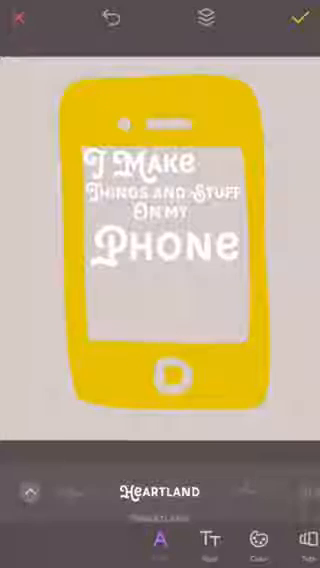
{"action": "left_click", "coordinate": [299, 20]}
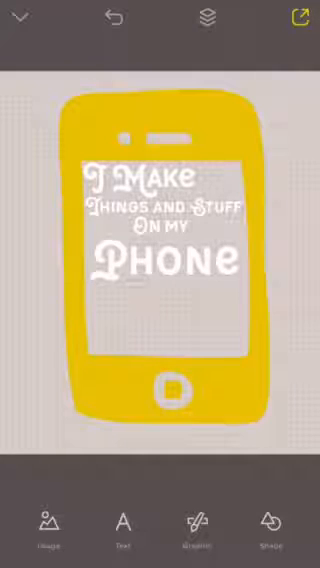
- Export the finished yellow phone design with Save to Photos
{"action": "left_click", "coordinate": [295, 20]}
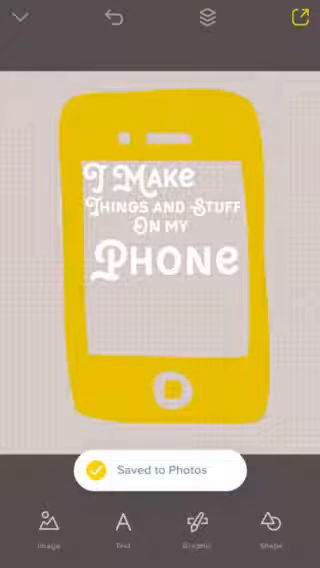